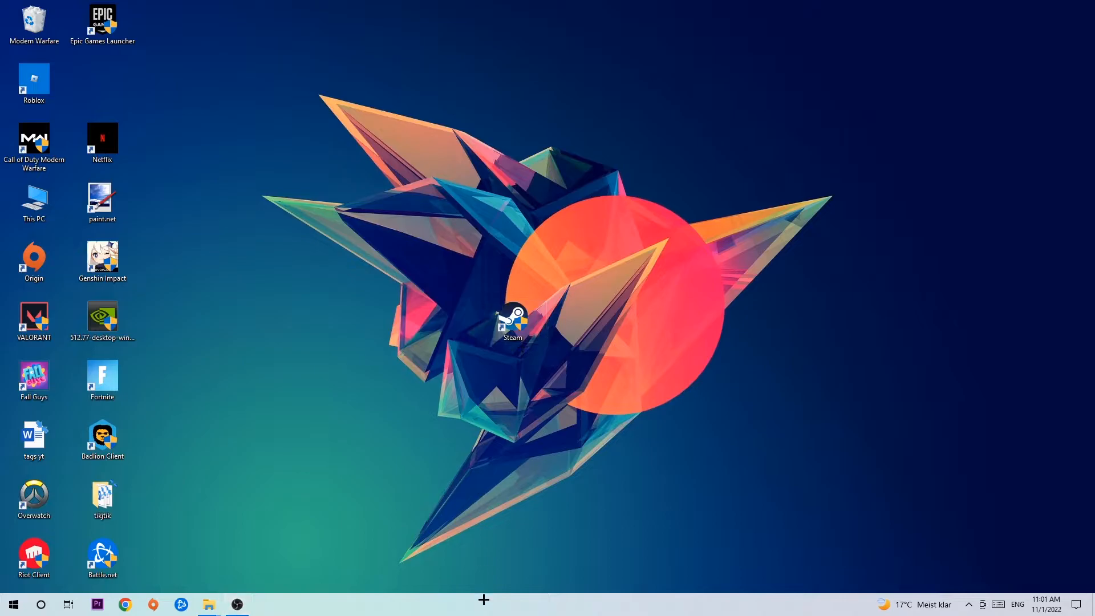
pyautogui.moveTo(524, 550)
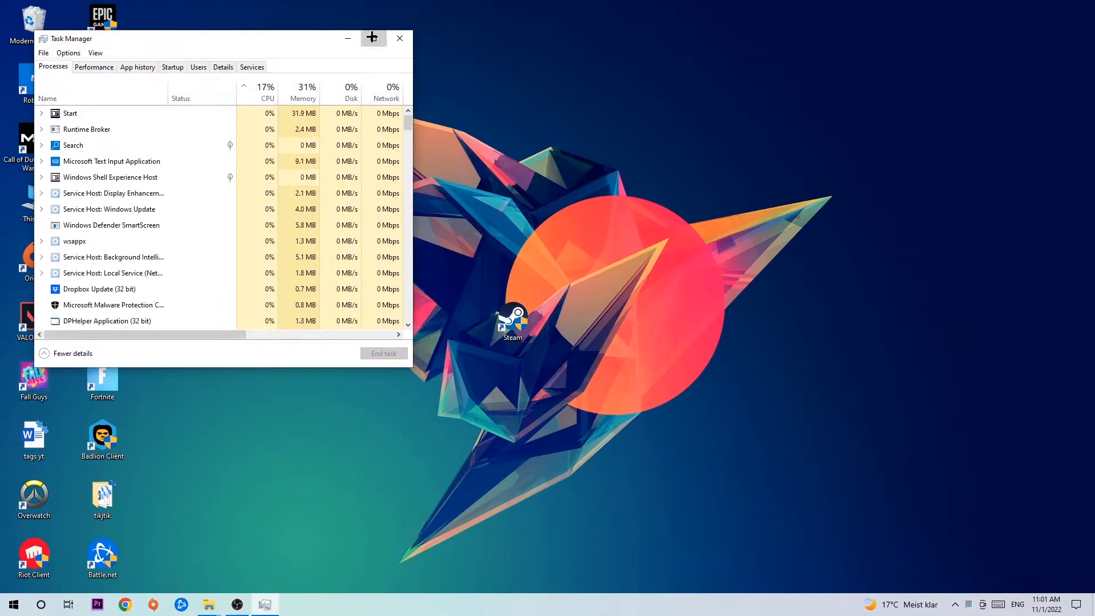
# Step: Maximize Task Manager and scroll through the running background processes
pyautogui.click(371, 38)
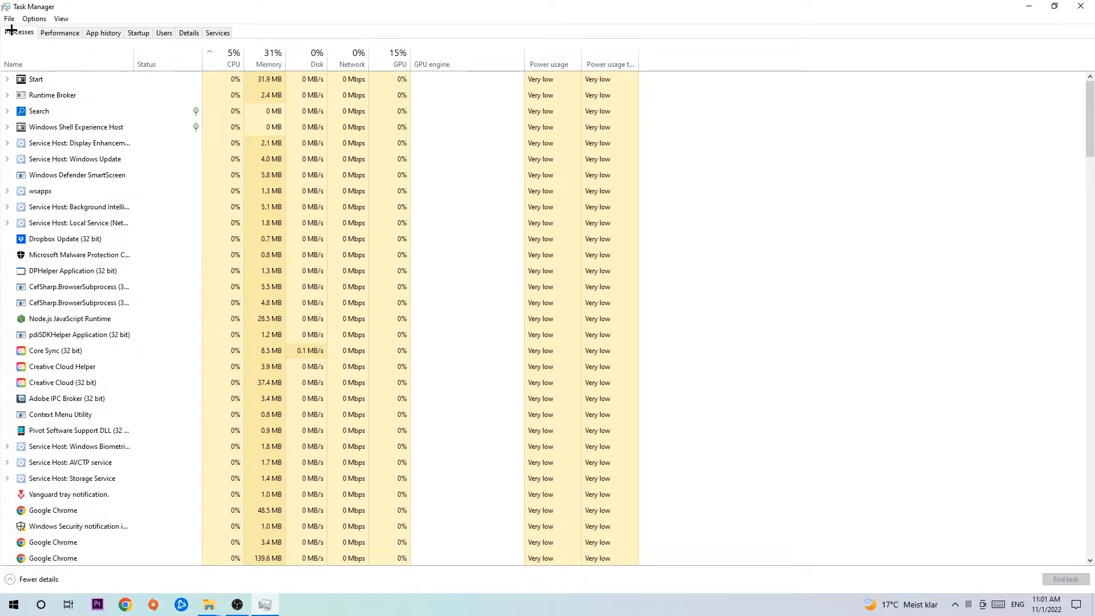
pyautogui.moveTo(468, 212)
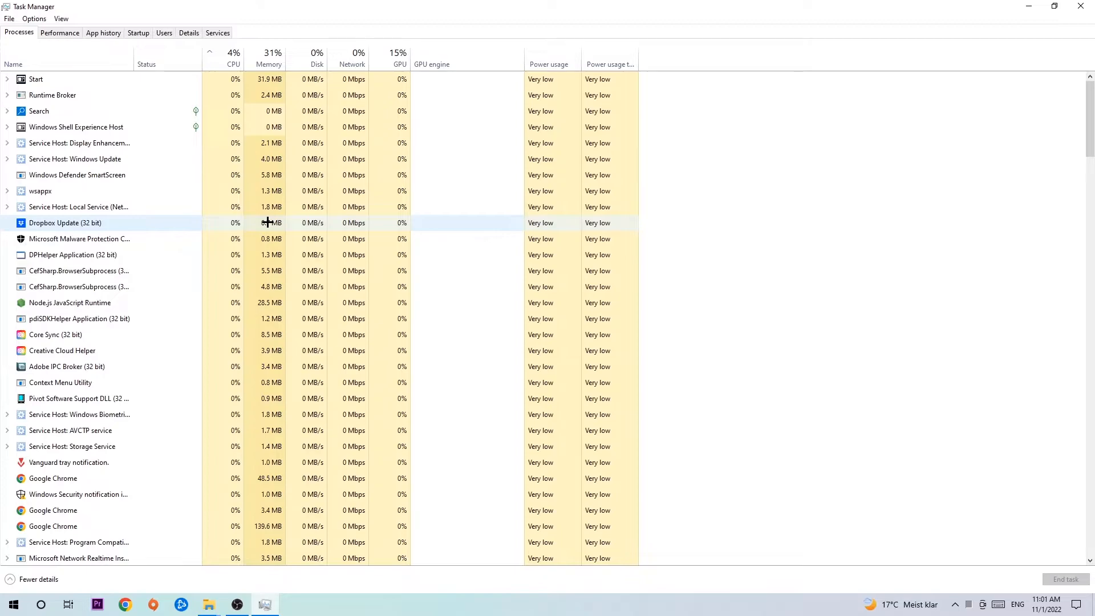
pyautogui.scroll(-3)
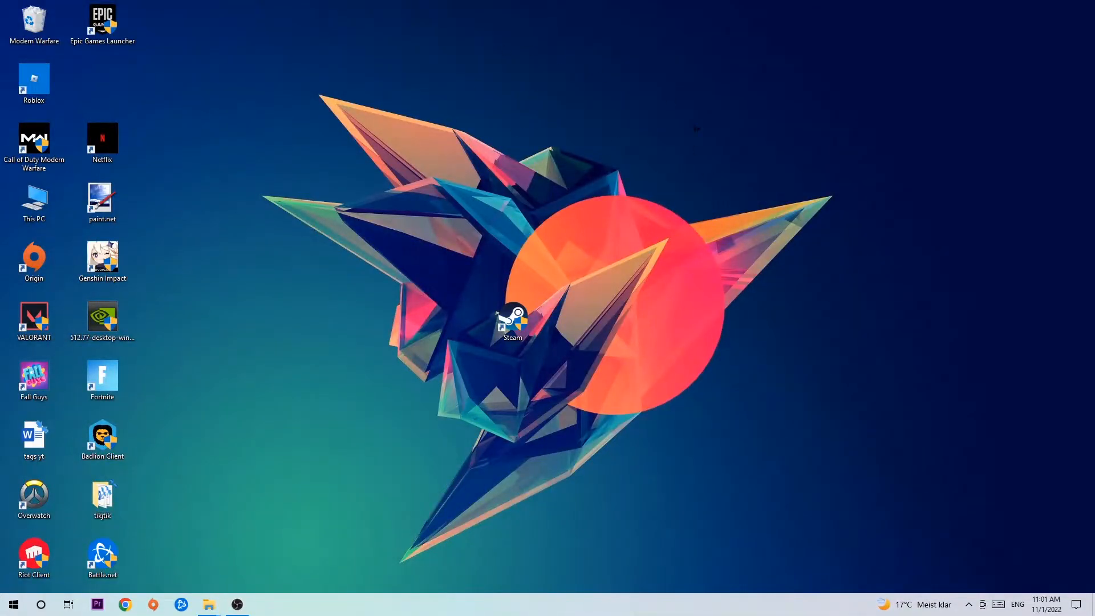
pyautogui.moveTo(897, 259)
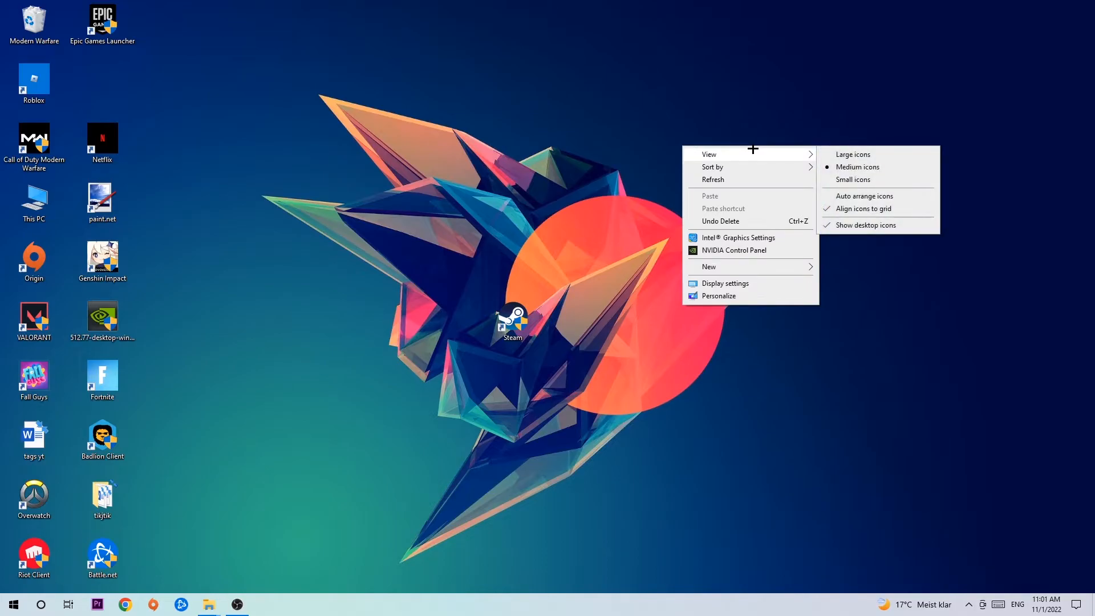
pyautogui.moveTo(742, 278)
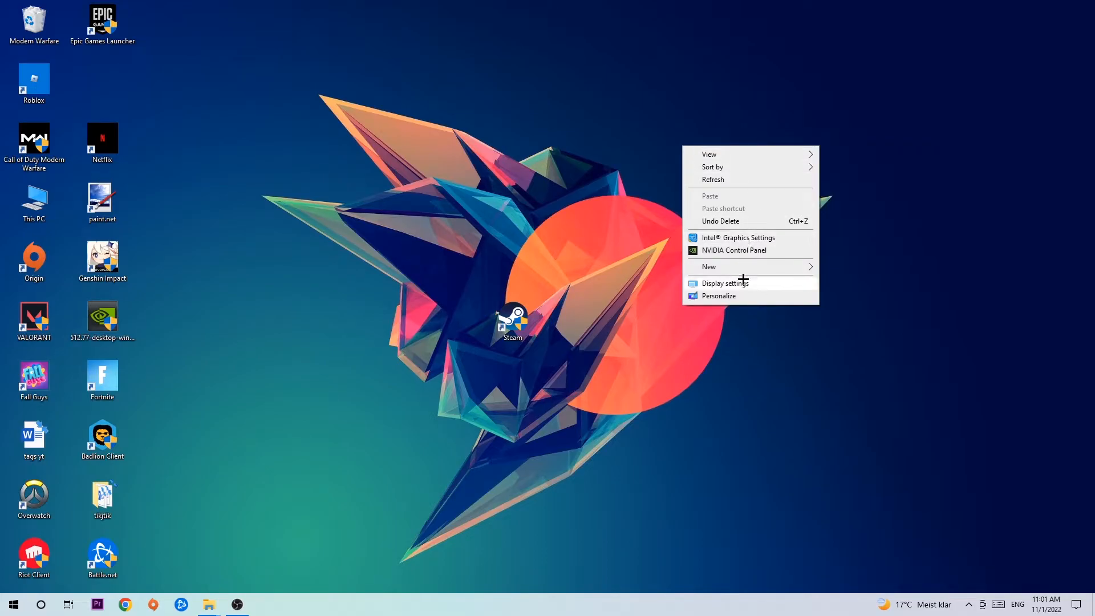
# Step: Choose Display settings from the desktop context menu
pyautogui.click(724, 282)
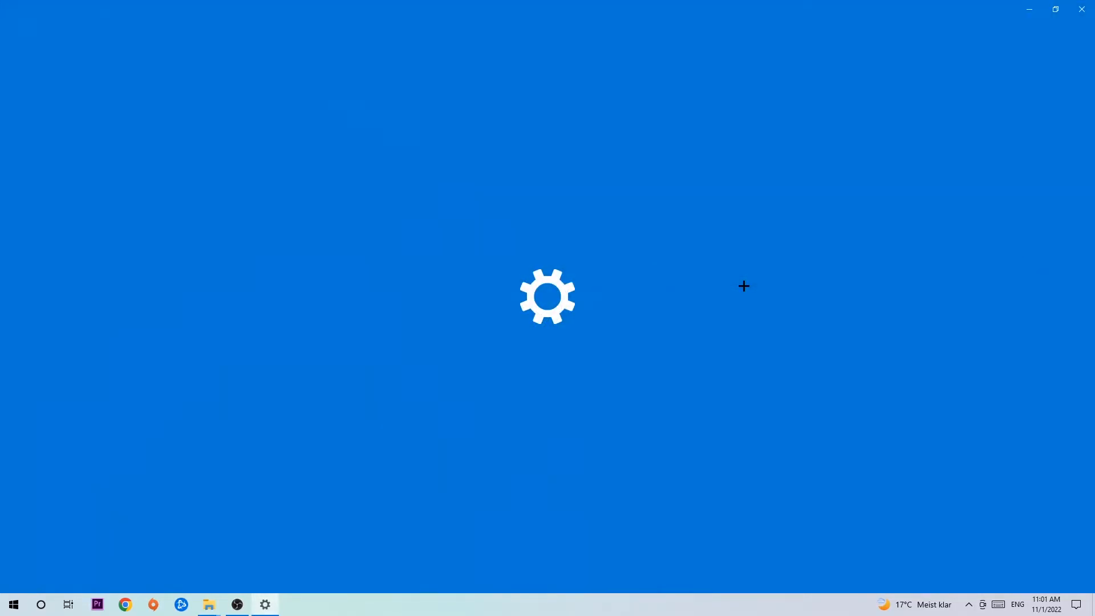
# Step: Select Display in the System sidebar to show the two-monitor arrangement
pyautogui.click(263, 605)
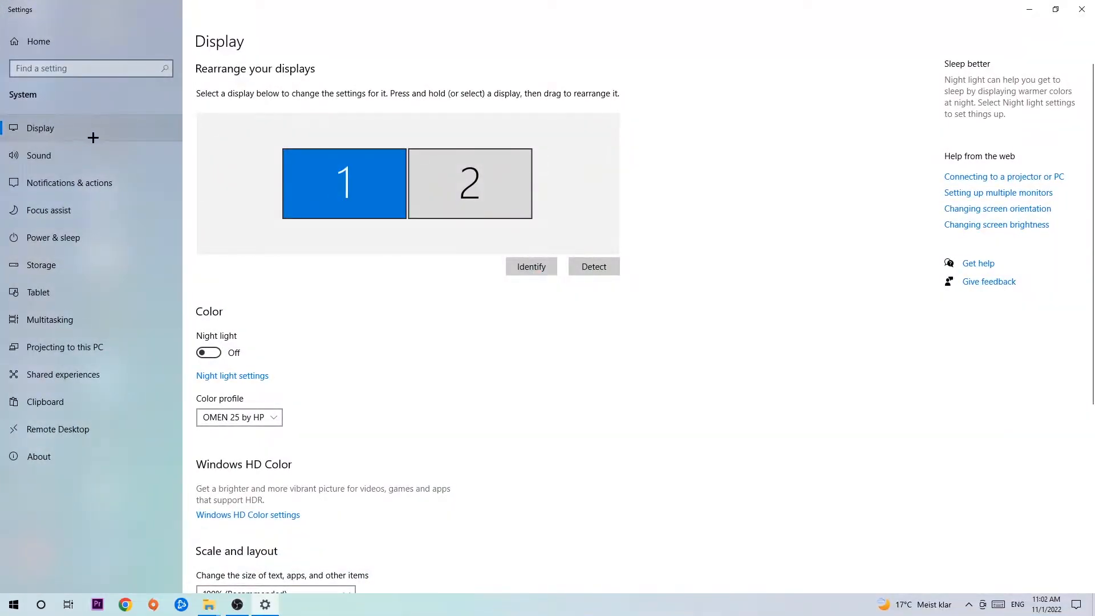
pyautogui.moveTo(236, 147)
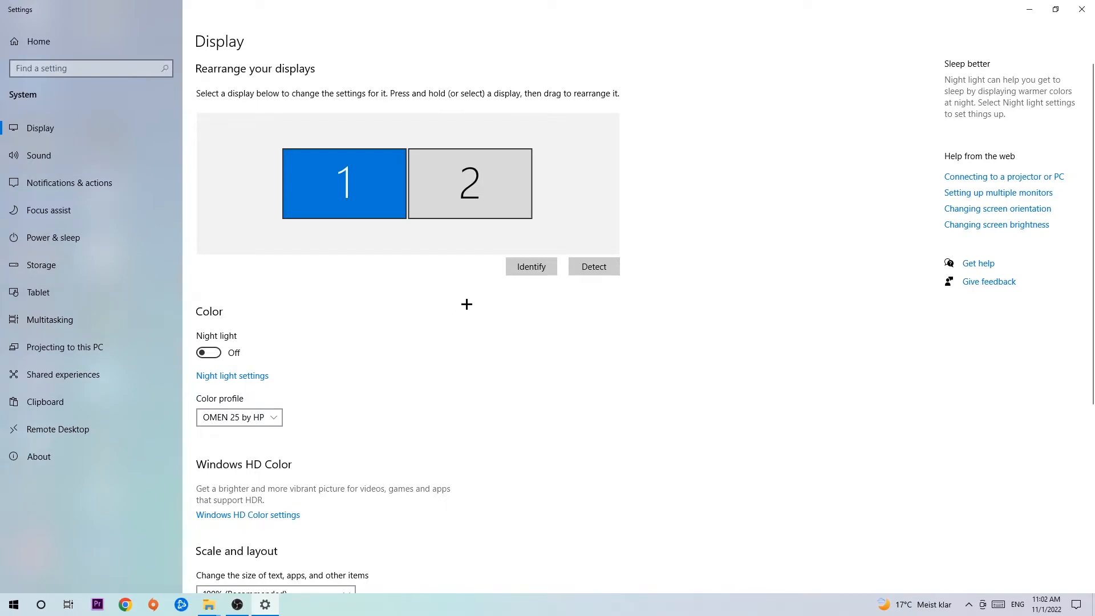
pyautogui.moveTo(517, 272)
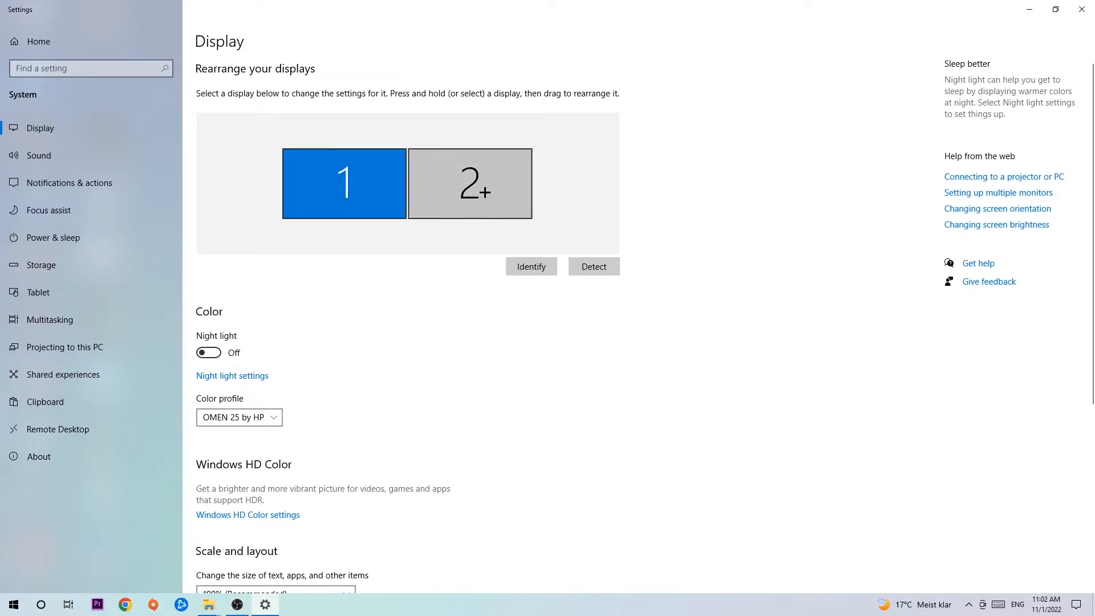
# Step: Review scale 100% and resolution 1920 × 1080, then reopen Settings from Start
pyautogui.scroll(-3)
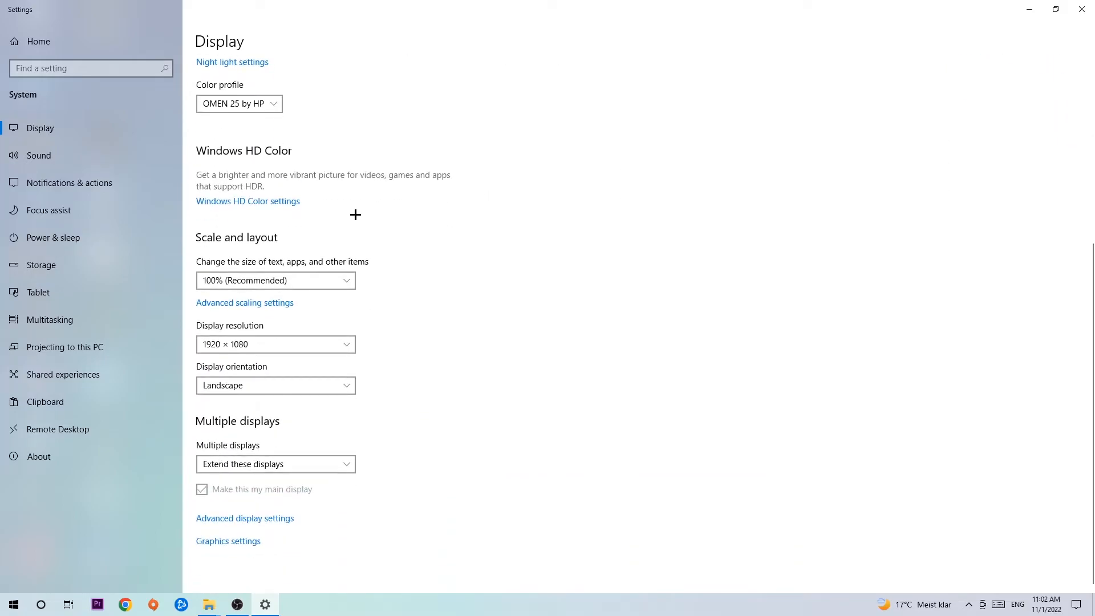
pyautogui.moveTo(273, 262)
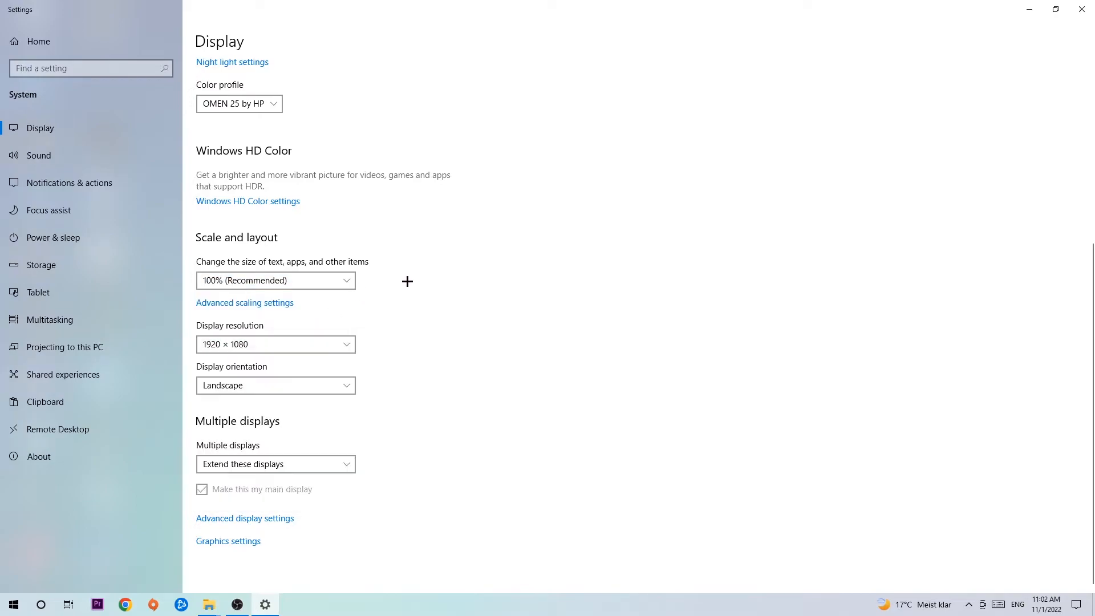
pyautogui.moveTo(404, 284)
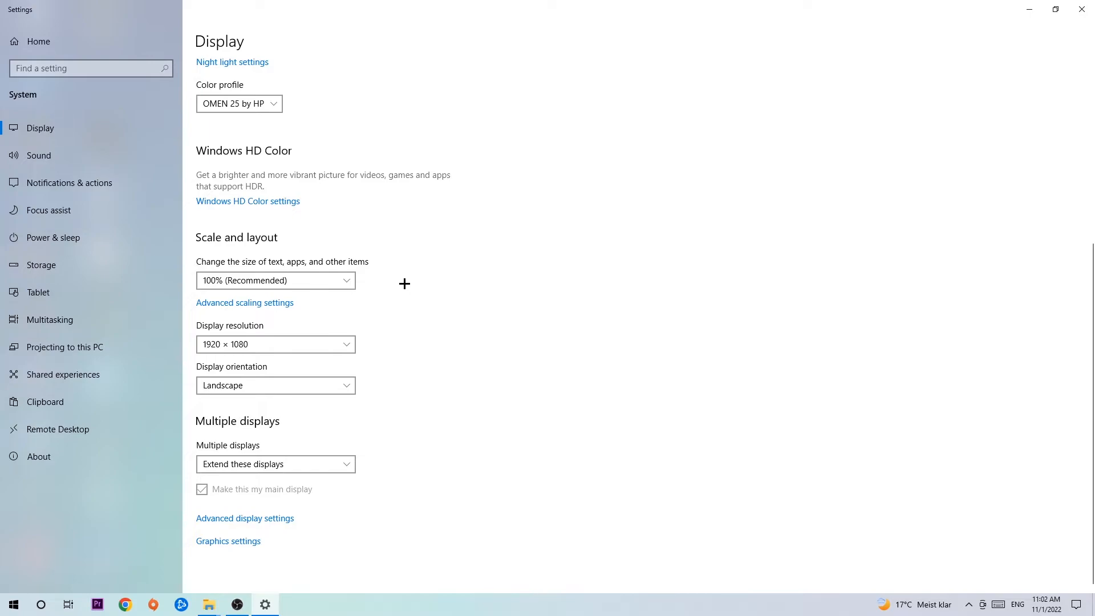
pyautogui.moveTo(399, 285)
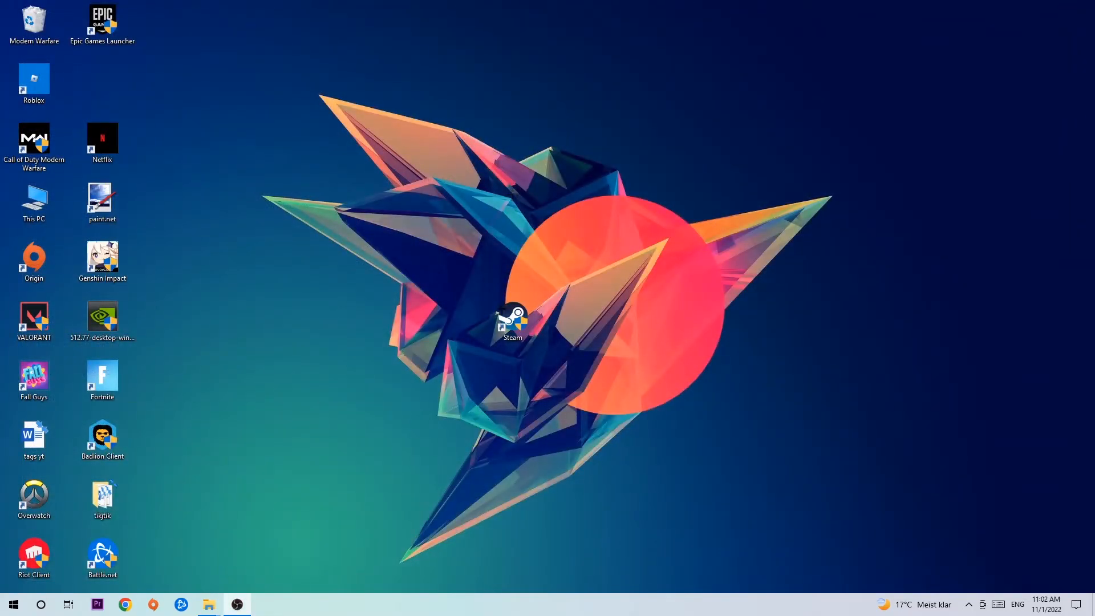
pyautogui.click(12, 604)
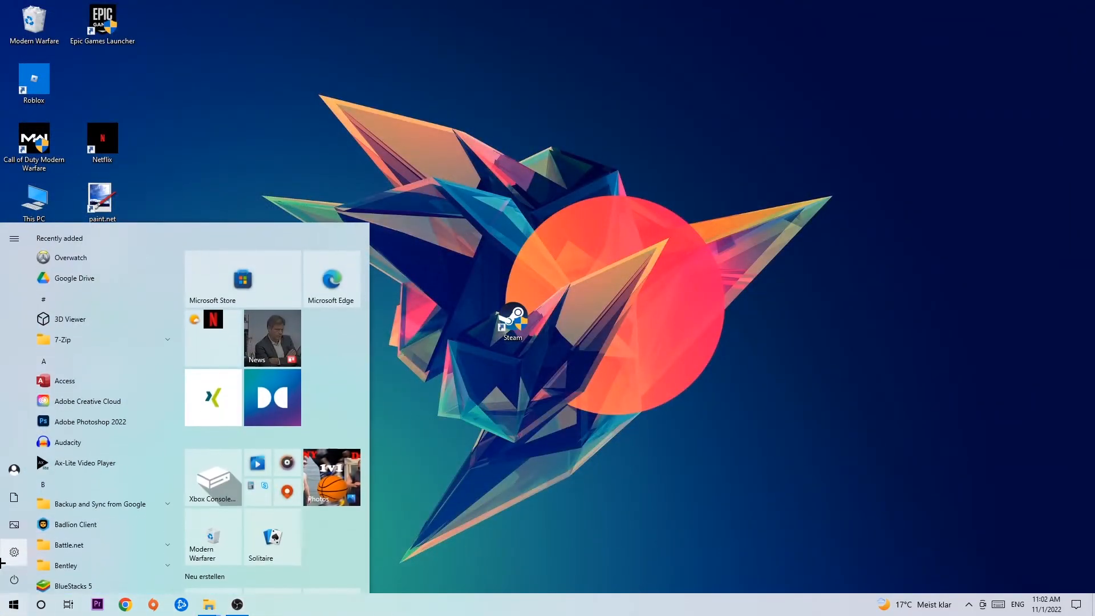
pyautogui.click(14, 551)
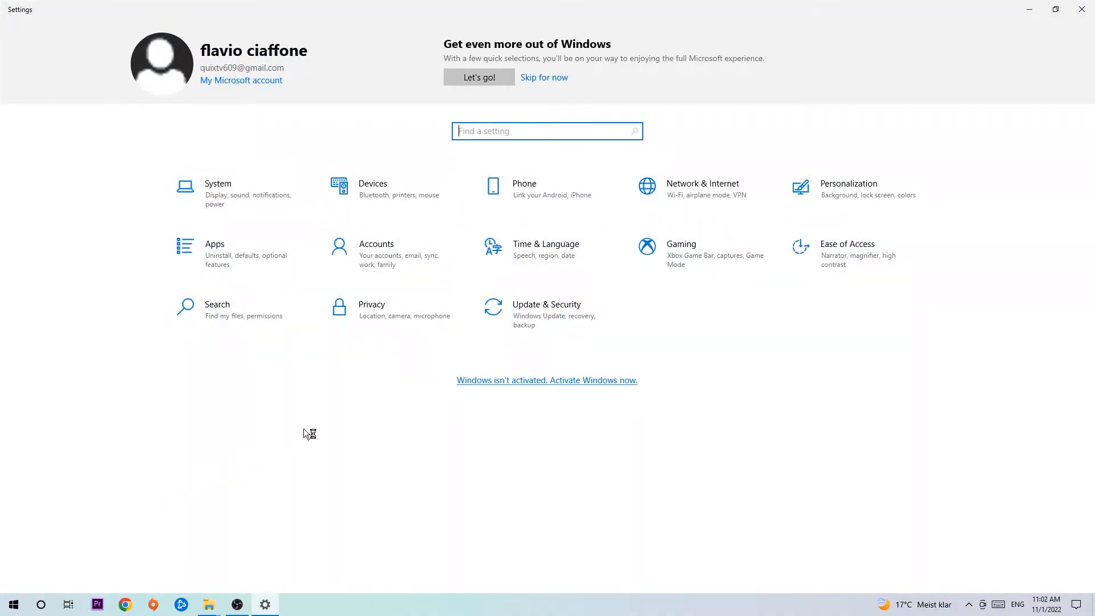
# Step: Go to Update & Security to view the Windows Update status
pyautogui.click(546, 309)
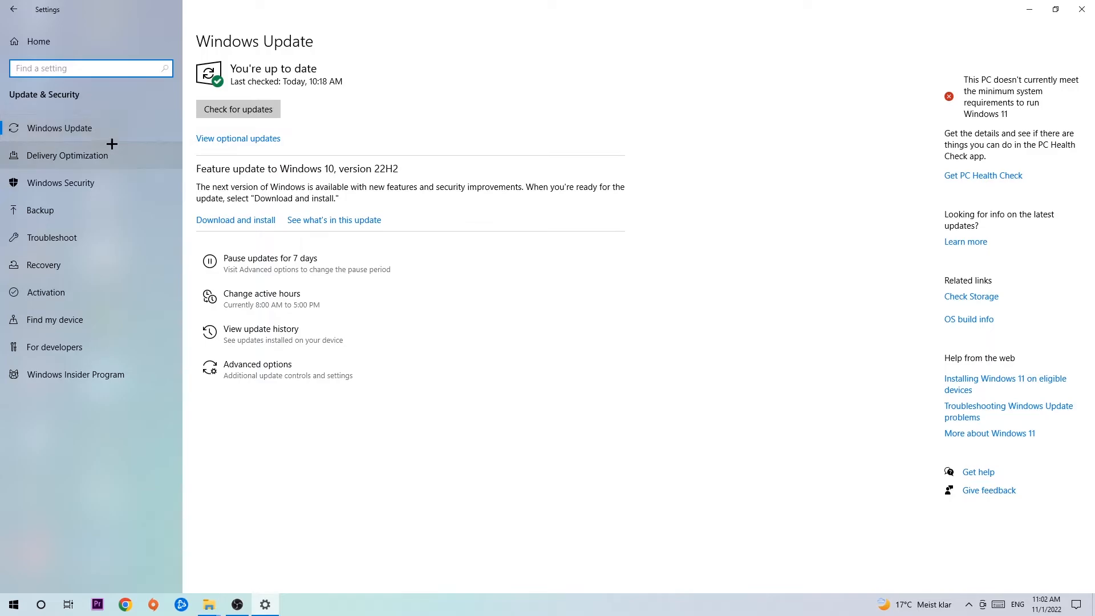
pyautogui.moveTo(374, 95)
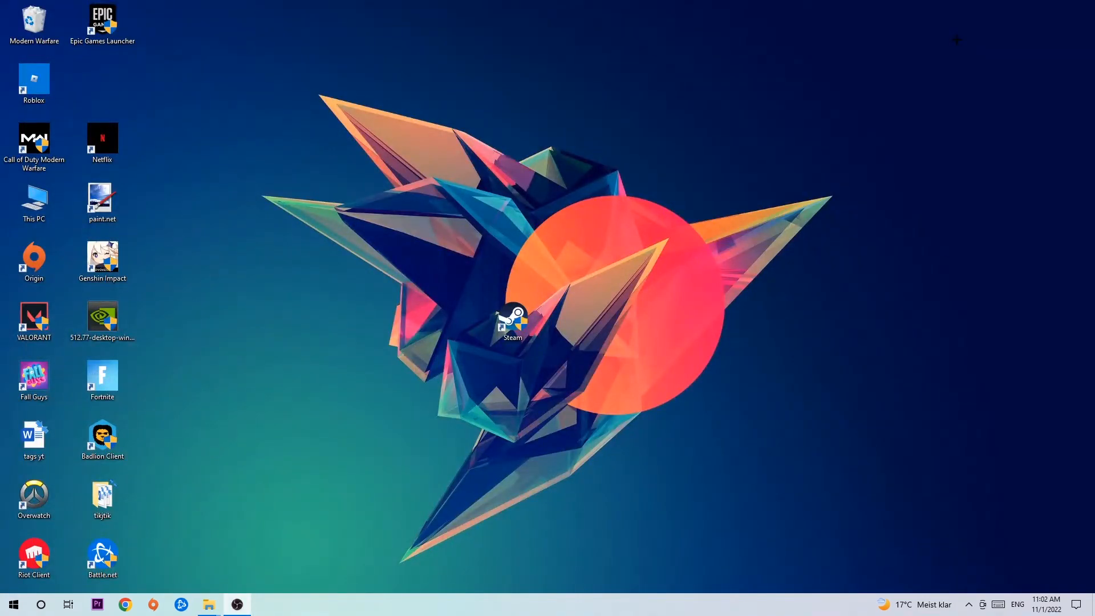
# Step: Drag the NVIDIA 512.77 installer to the desktop centre, just above the Steam icon
pyautogui.moveTo(102, 318); pyautogui.dragTo(444, 210)
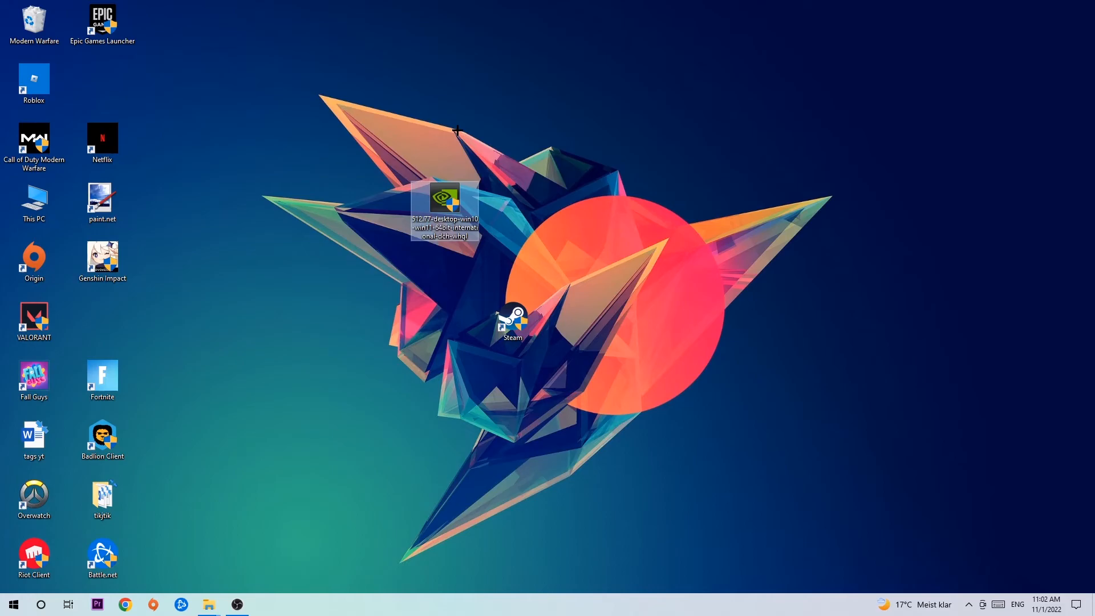
pyautogui.click(455, 132)
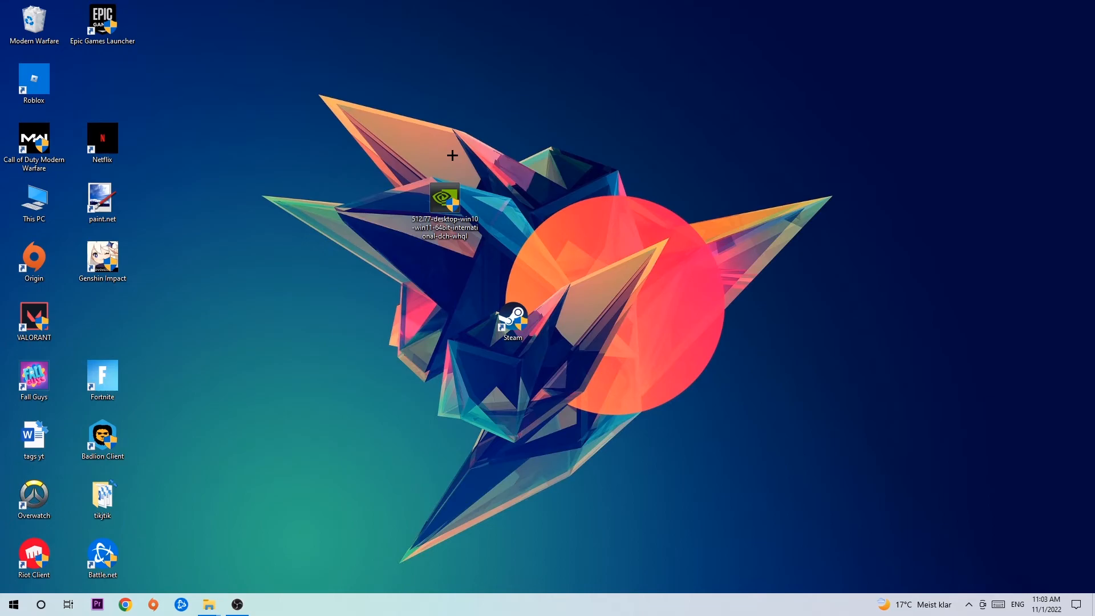
pyautogui.moveTo(440, 173)
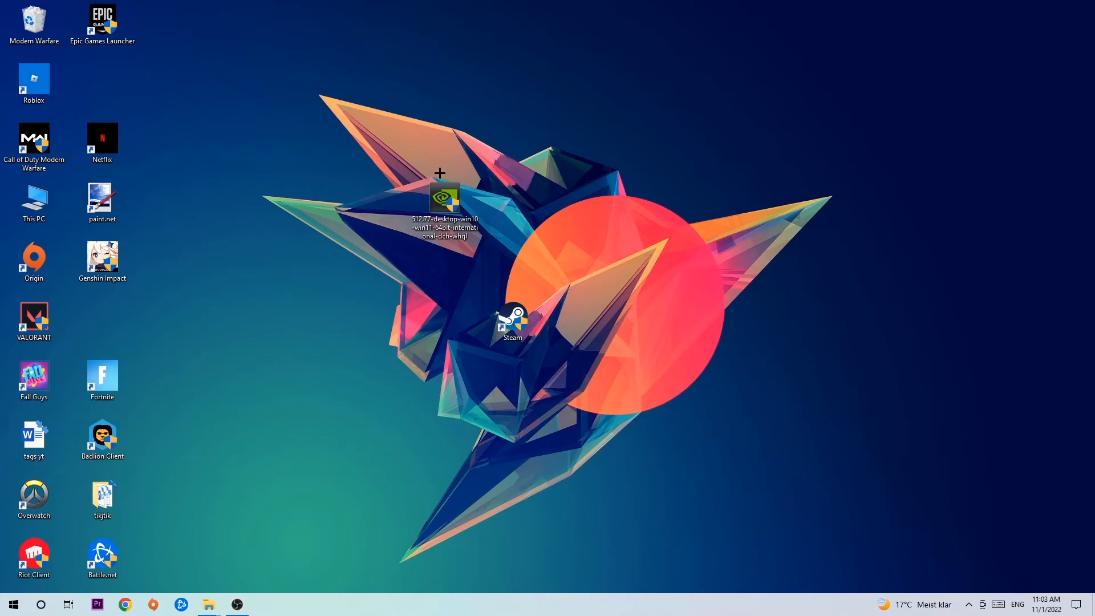
pyautogui.moveTo(443, 203); pyautogui.dragTo(512, 257)
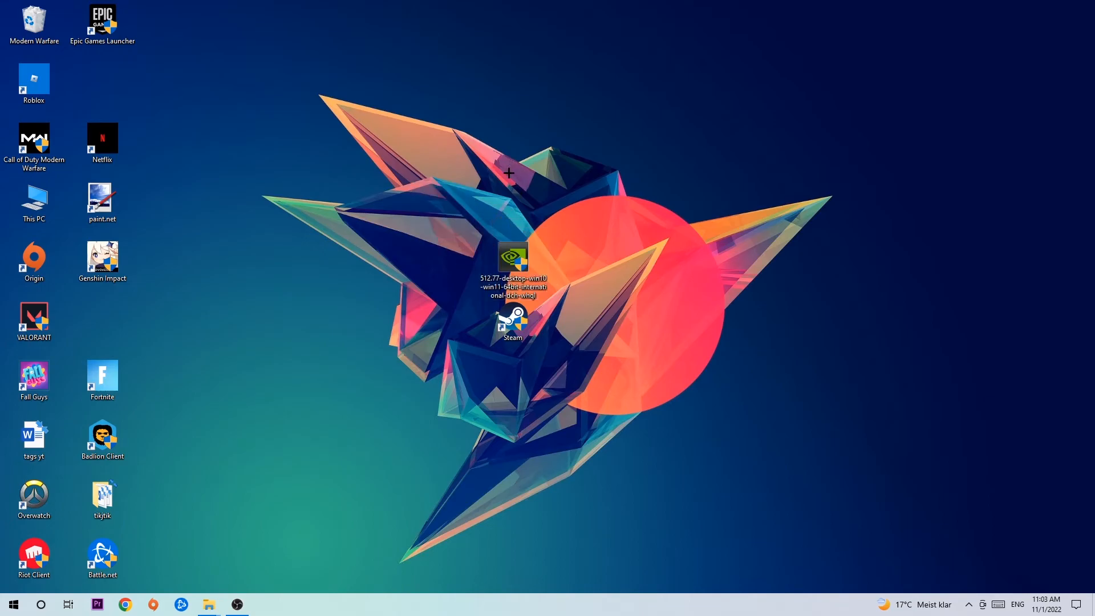